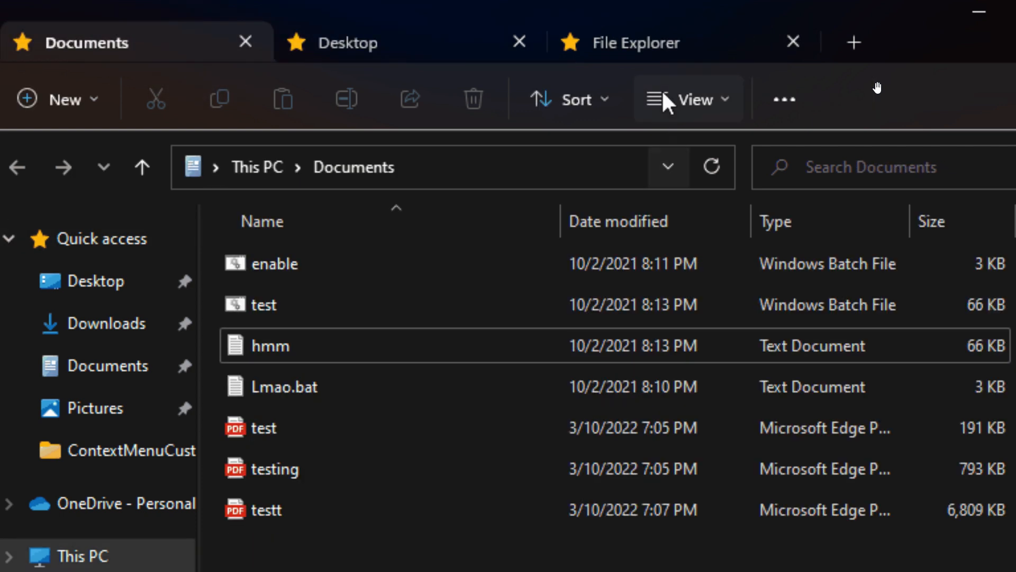
Watch the GIF drag File Explorer tabs into new orders along the tab bar
{"action": "left_click_drag", "start_coordinate": [626, 43], "coordinate": [421, 32]}
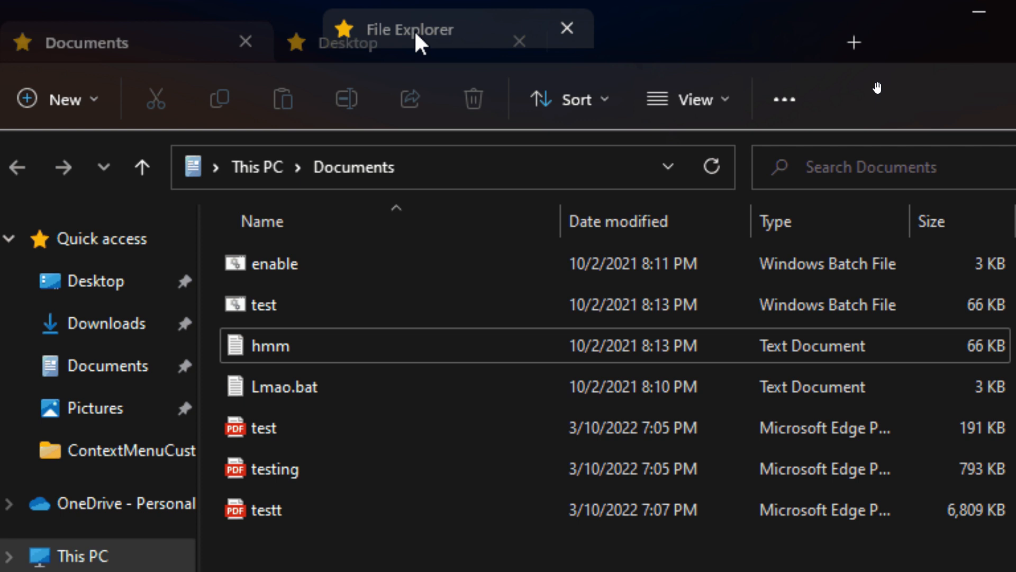
{"action": "left_click_drag", "start_coordinate": [408, 29], "coordinate": [107, 29]}
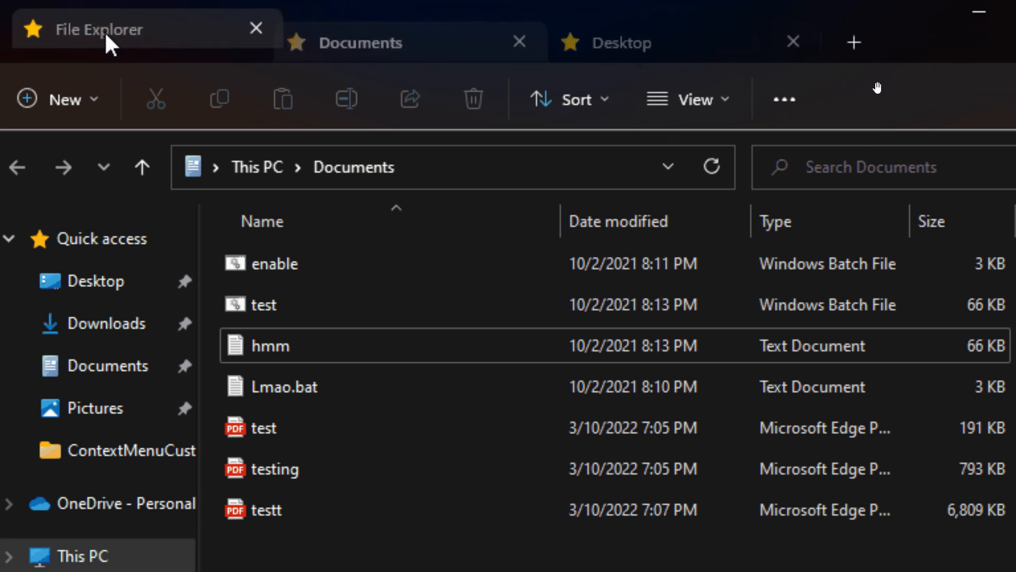
{"action": "left_click", "coordinate": [106, 29]}
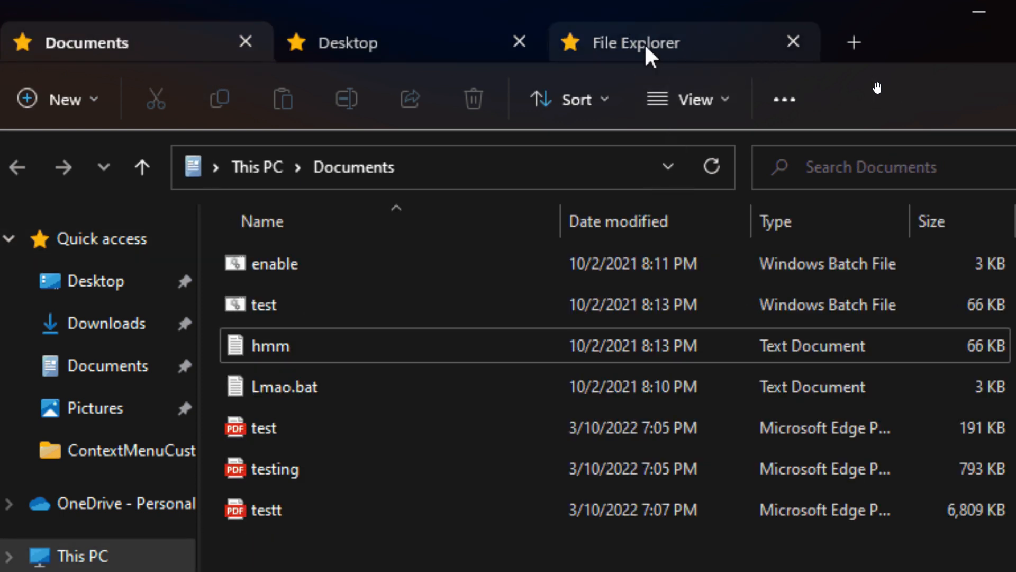
{"action": "left_click_drag", "start_coordinate": [635, 43], "coordinate": [350, 35]}
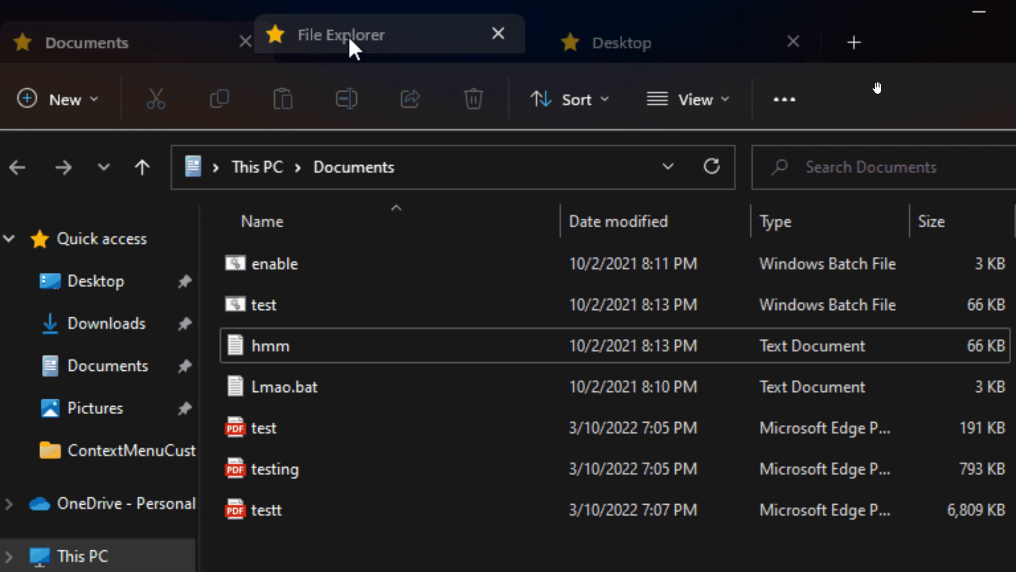
{"action": "left_click", "coordinate": [497, 33]}
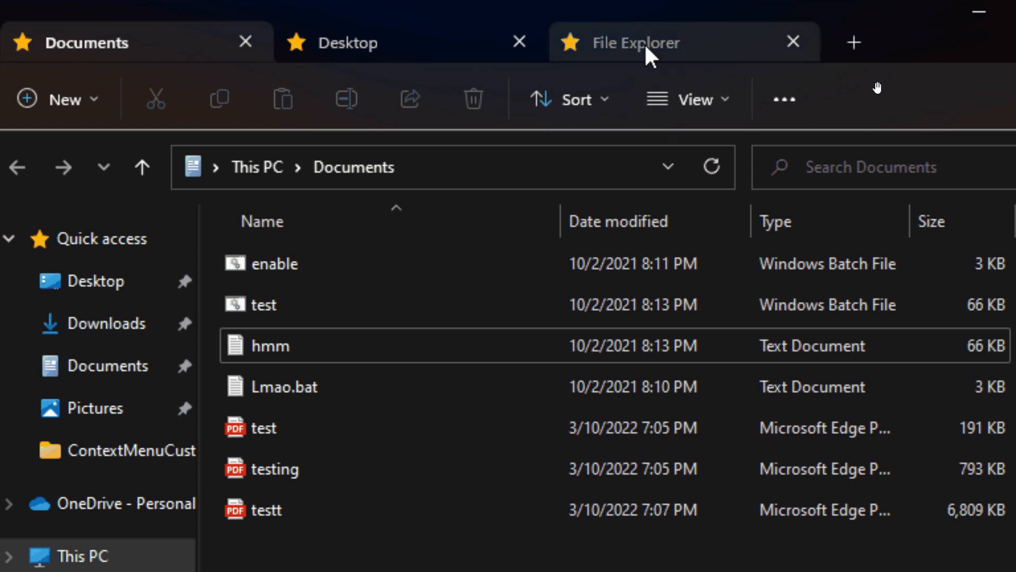
{"action": "left_click_drag", "start_coordinate": [638, 43], "coordinate": [353, 34]}
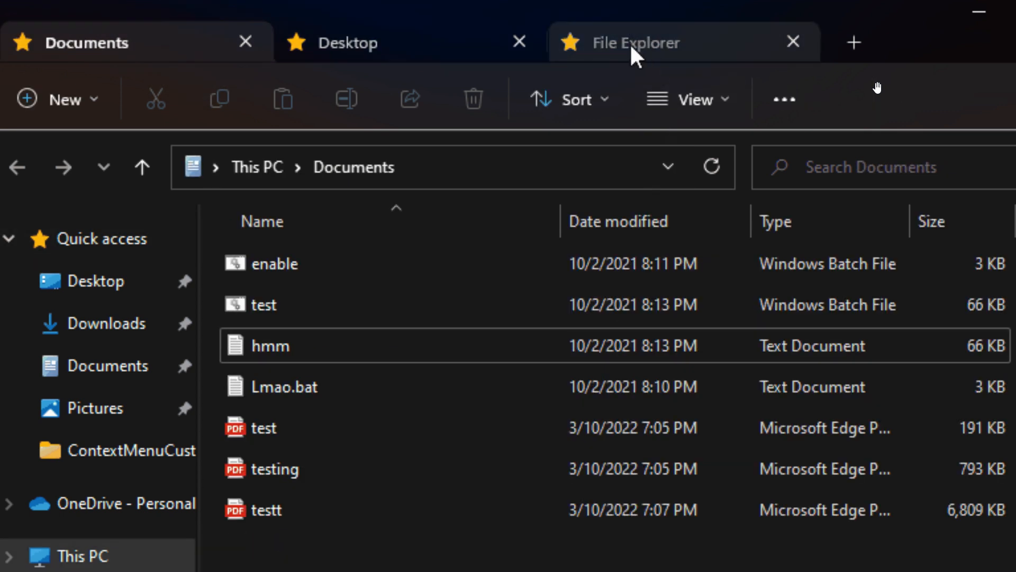
{"action": "left_click_drag", "start_coordinate": [635, 42], "coordinate": [285, 33]}
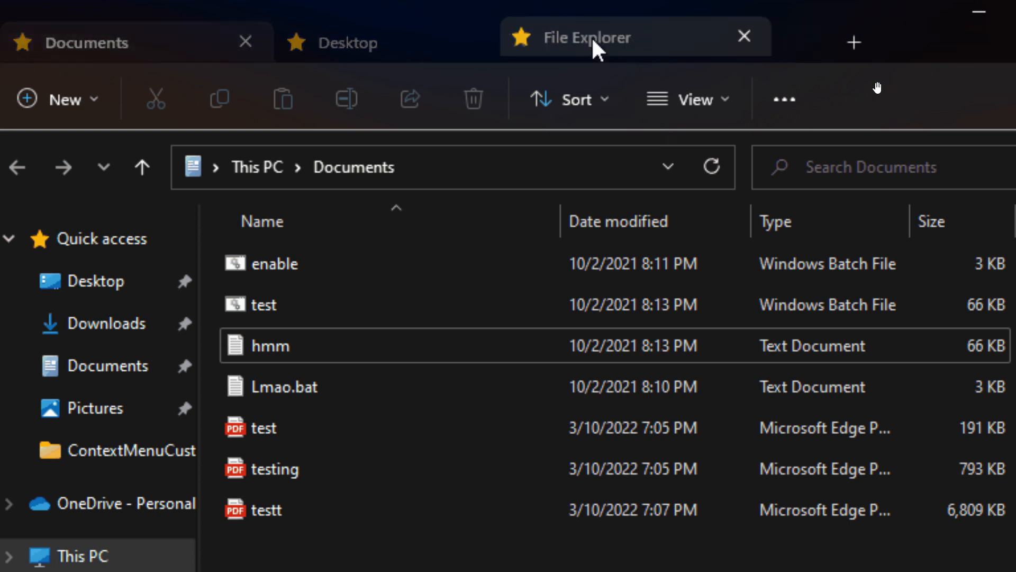
{"action": "left_click_drag", "start_coordinate": [590, 37], "coordinate": [185, 23]}
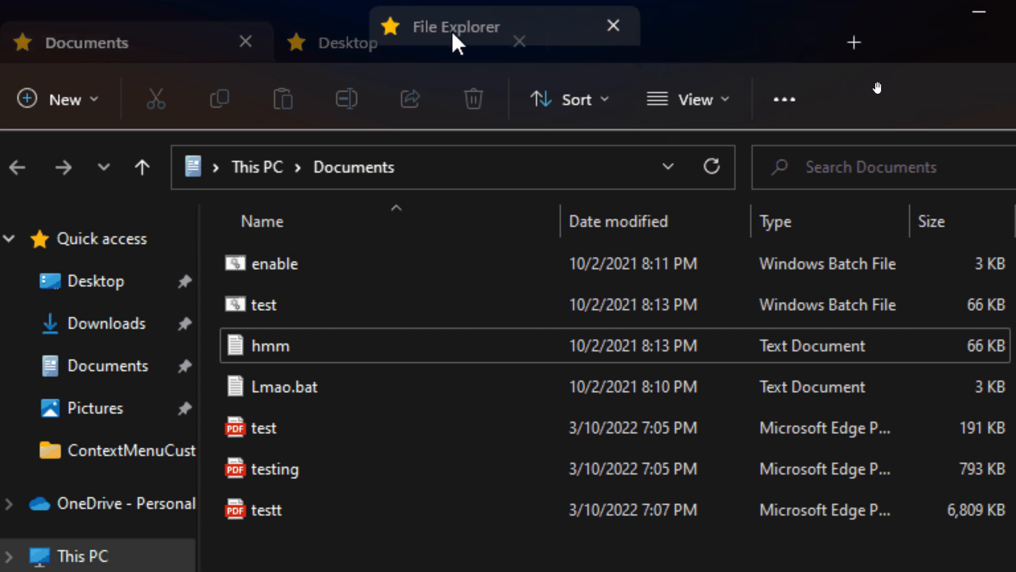
See the remaining tab reorderings in the animation, then minimize the Photos viewer
{"action": "left_click_drag", "start_coordinate": [454, 26], "coordinate": [117, 27]}
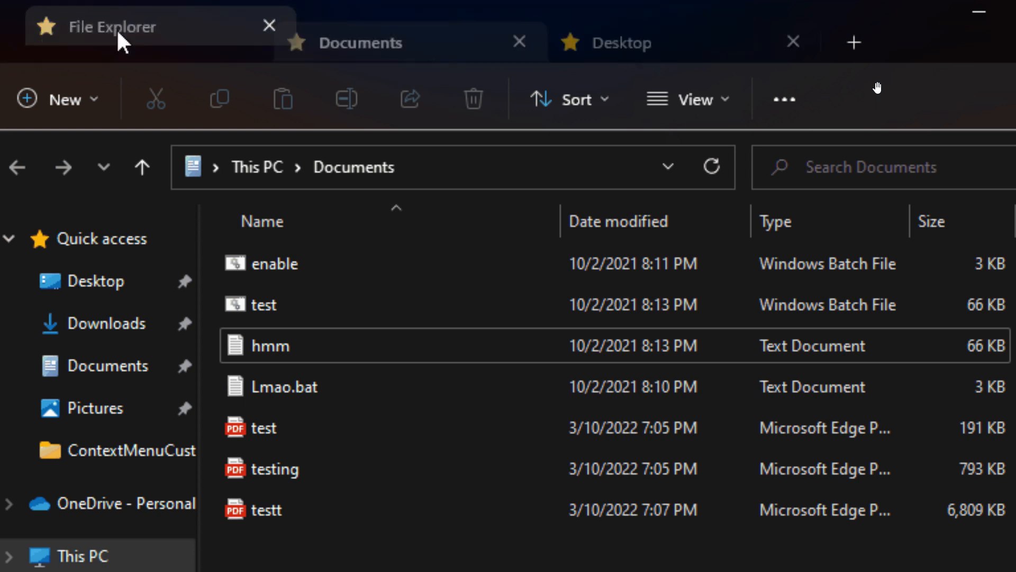
{"action": "left_click", "coordinate": [117, 26]}
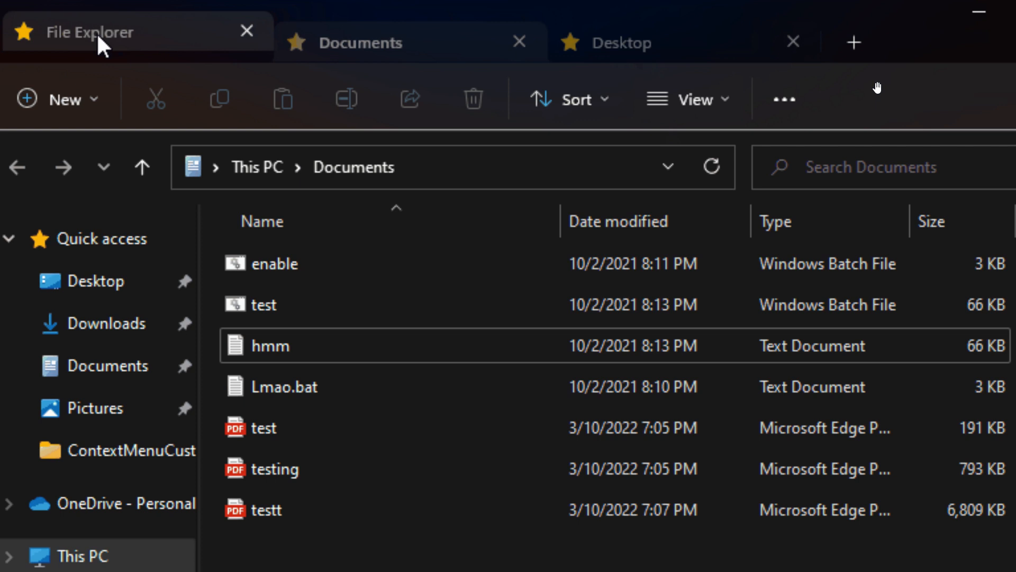
{"action": "left_click", "coordinate": [98, 37]}
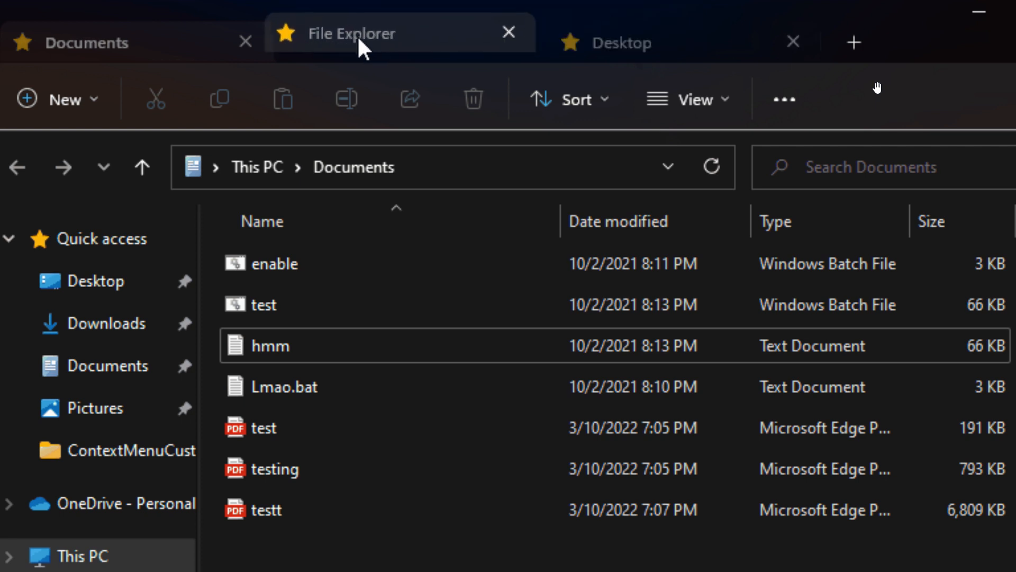
{"action": "left_click_drag", "start_coordinate": [350, 32], "coordinate": [98, 32]}
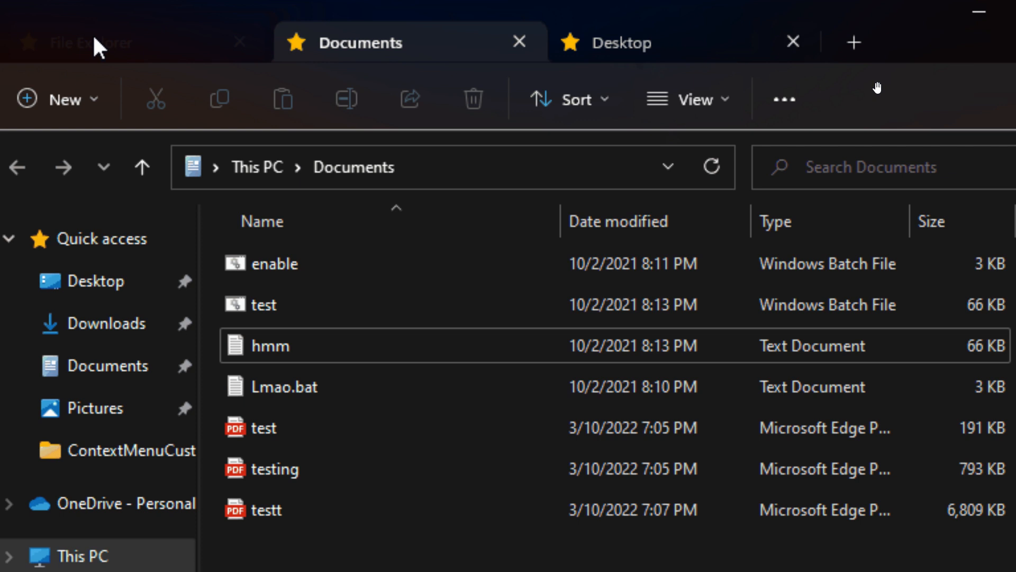
{"action": "left_click", "coordinate": [90, 42]}
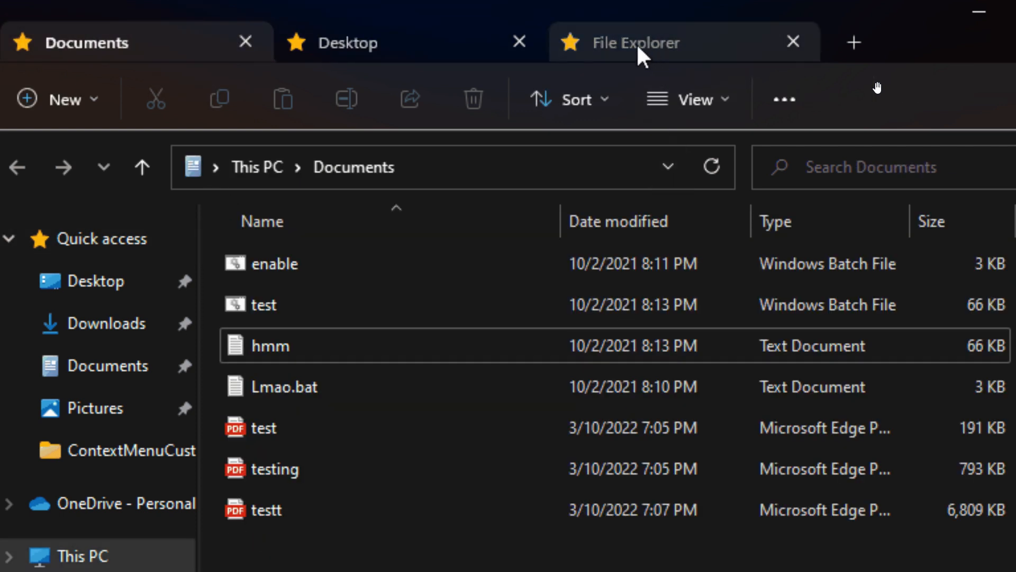
{"action": "left_click_drag", "start_coordinate": [638, 43], "coordinate": [318, 33]}
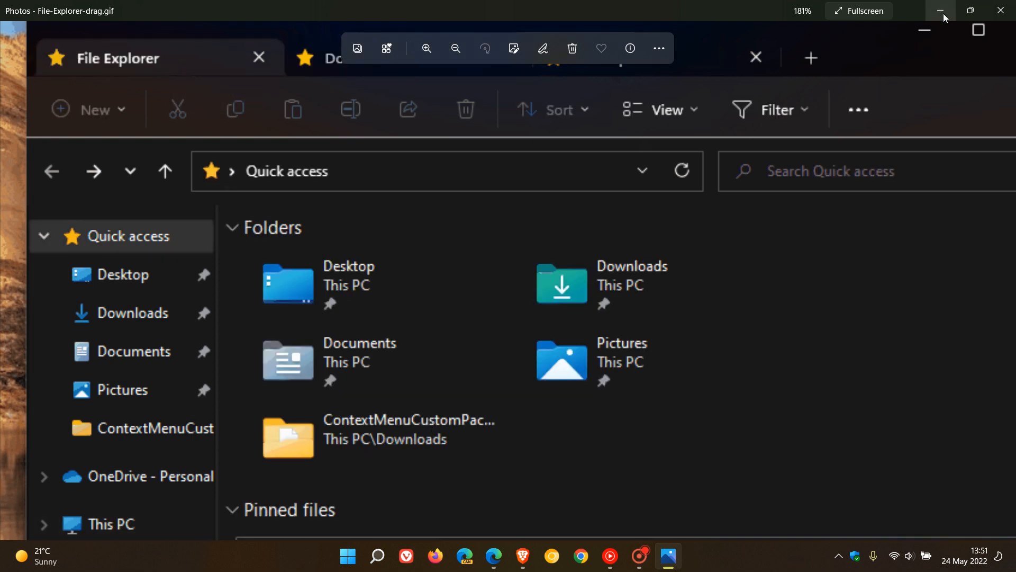
{"action": "left_click", "coordinate": [493, 555]}
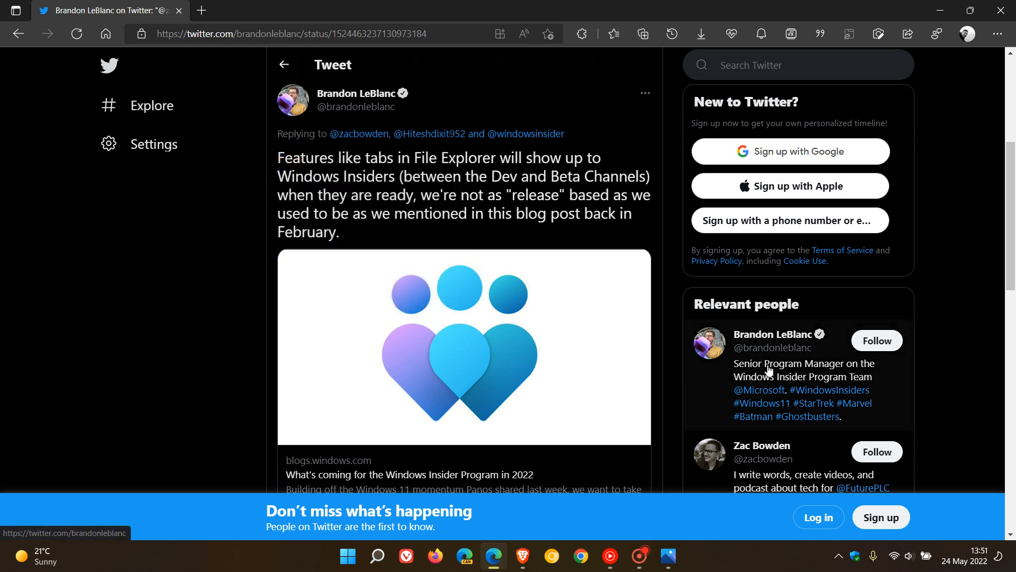
{"action": "mouse_move", "coordinate": [816, 370]}
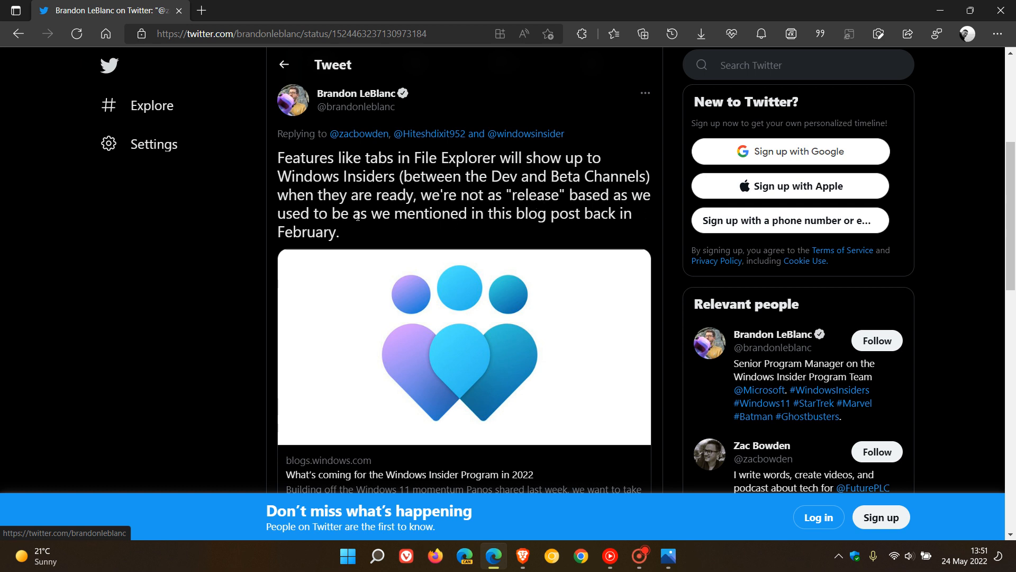
{"action": "mouse_move", "coordinate": [634, 218]}
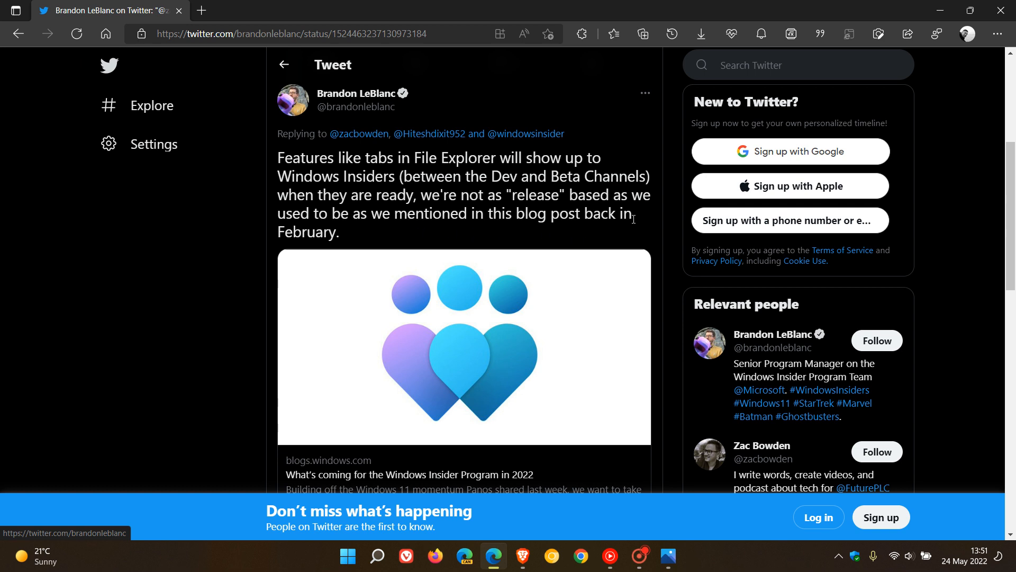
{"action": "mouse_move", "coordinate": [515, 236]}
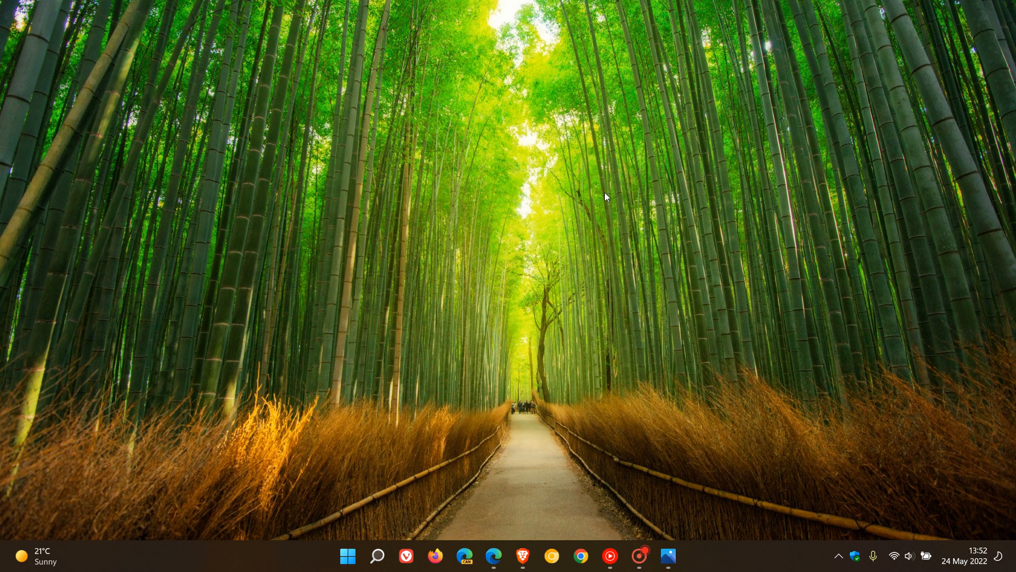
{"action": "mouse_move", "coordinate": [674, 185]}
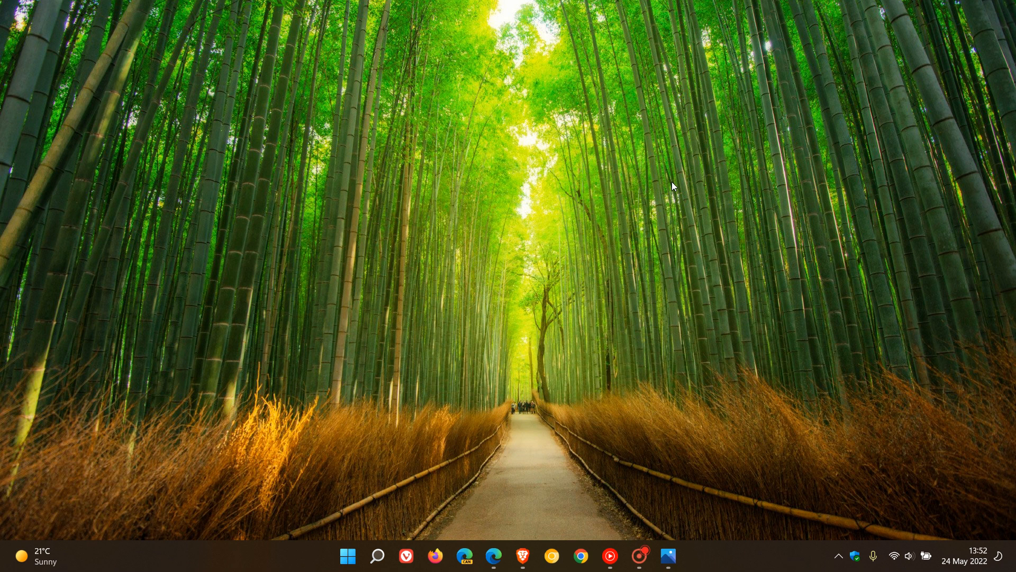
{"action": "mouse_move", "coordinate": [709, 215]}
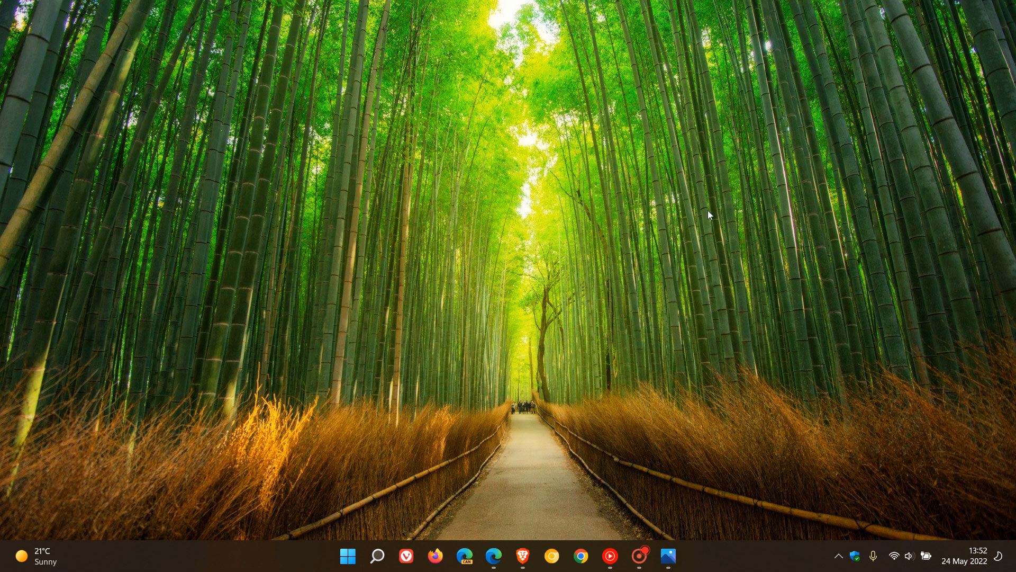